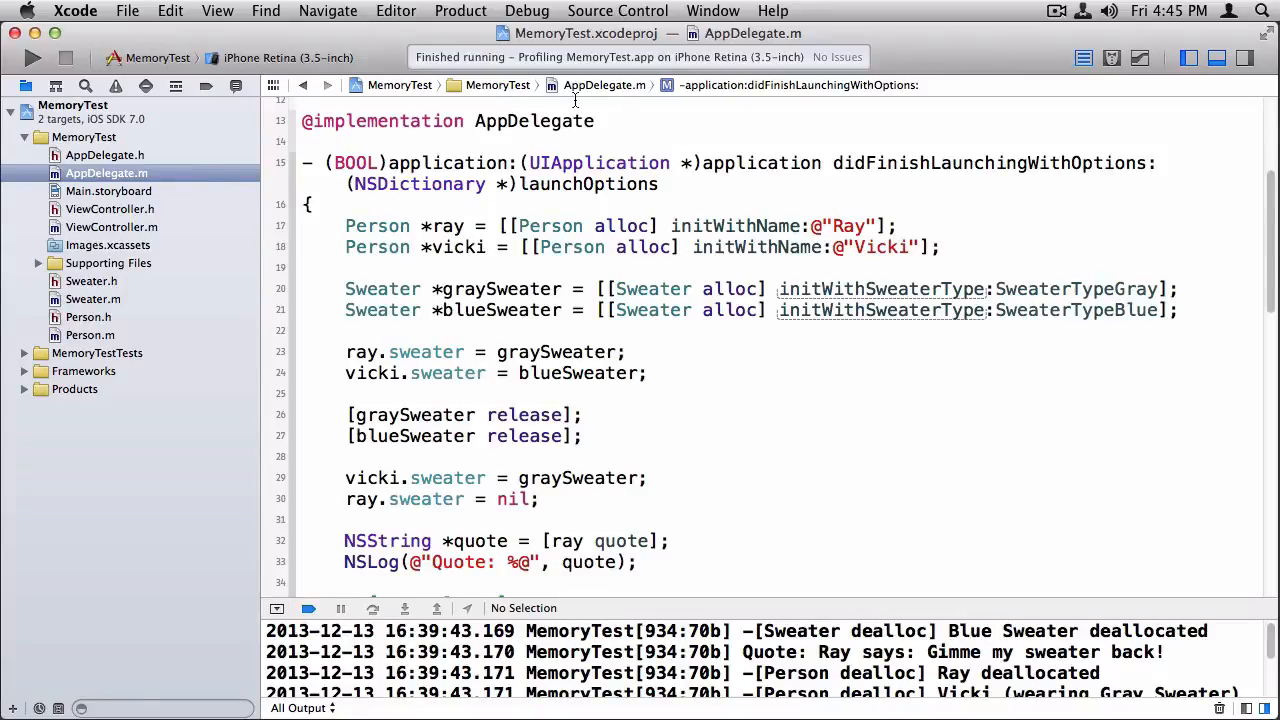
Set Objective-C Automatic Reference Counting to Yes in MemoryTest's build settings
{"action": "left_click", "coordinate": [72, 105]}
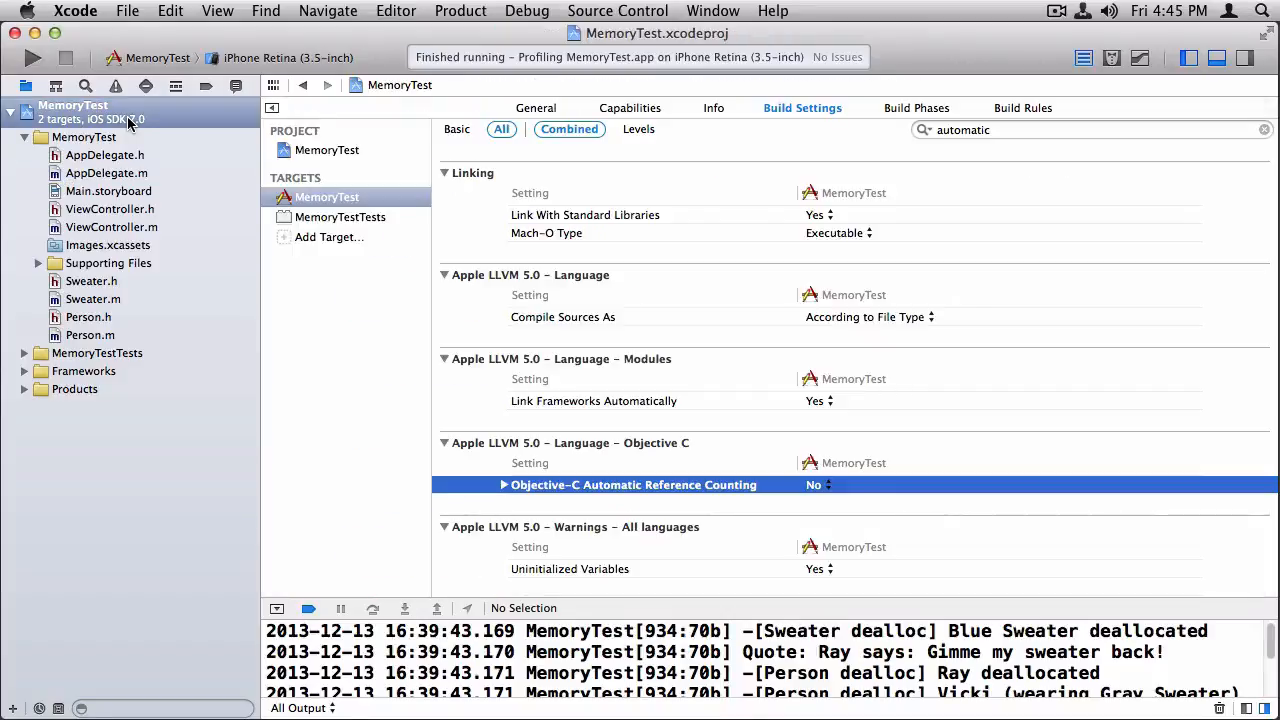
{"action": "mouse_move", "coordinate": [828, 493]}
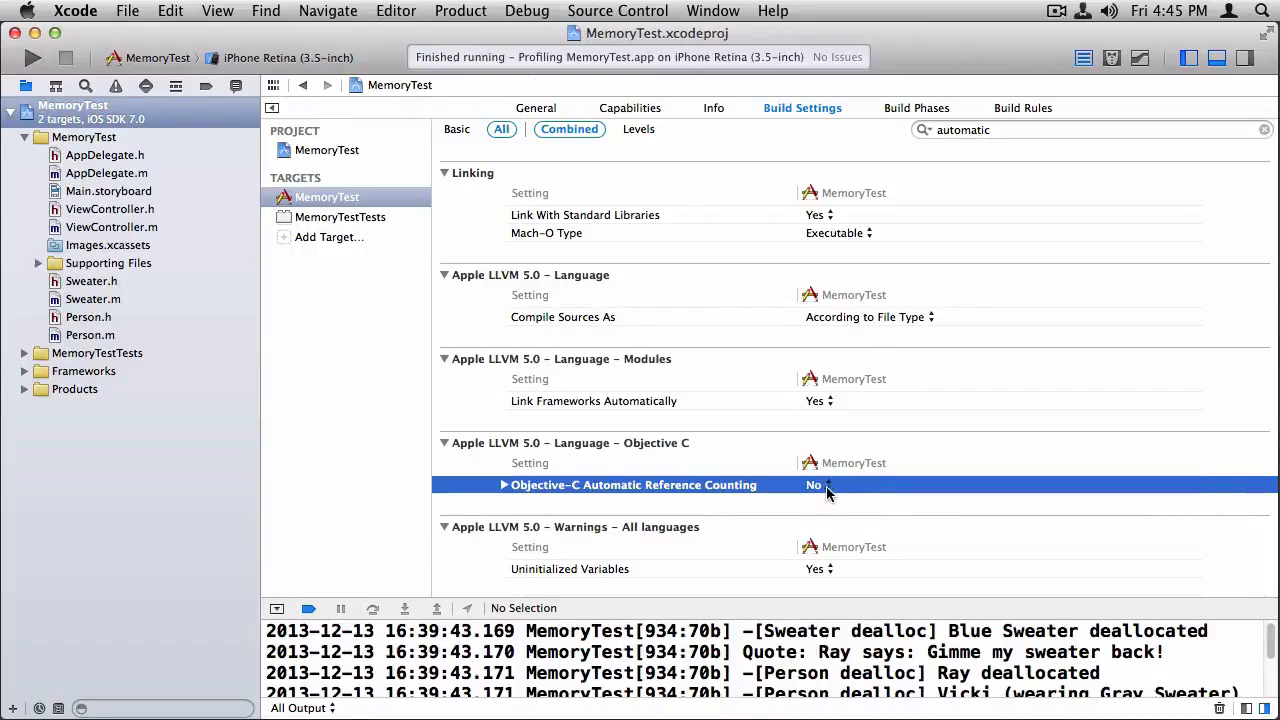
{"action": "left_click", "coordinate": [818, 485]}
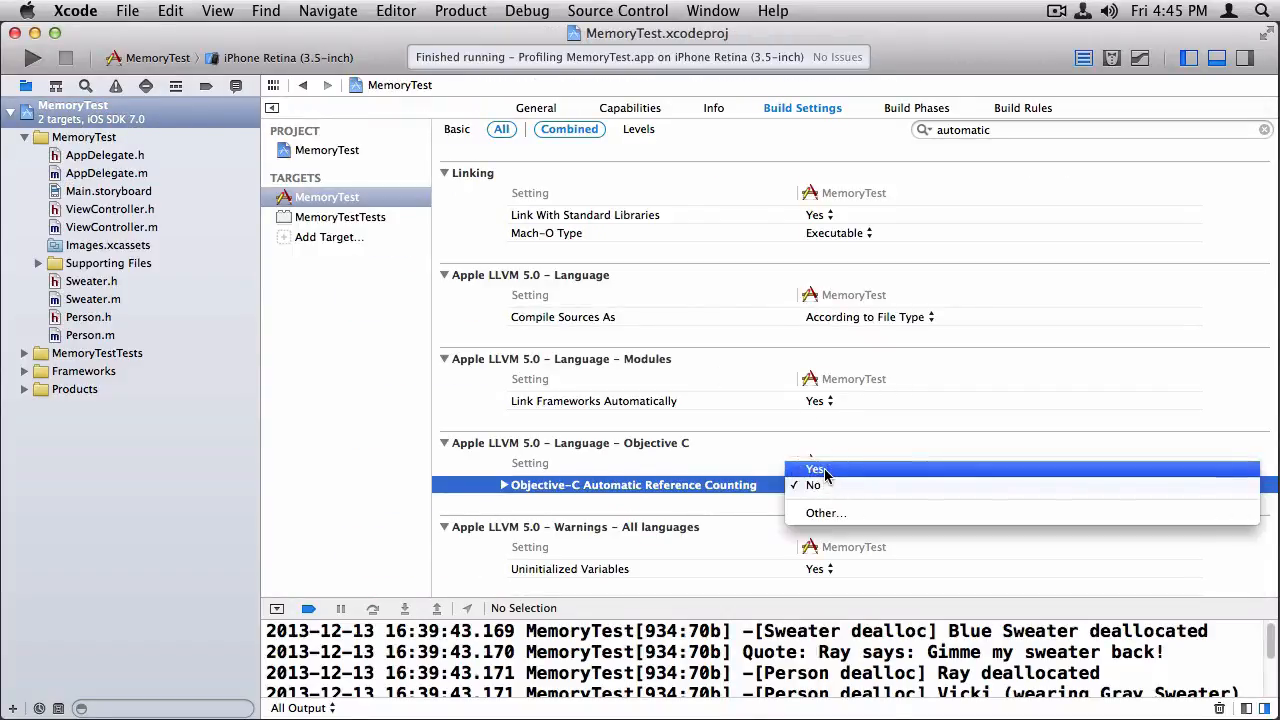
{"action": "left_click", "coordinate": [815, 469]}
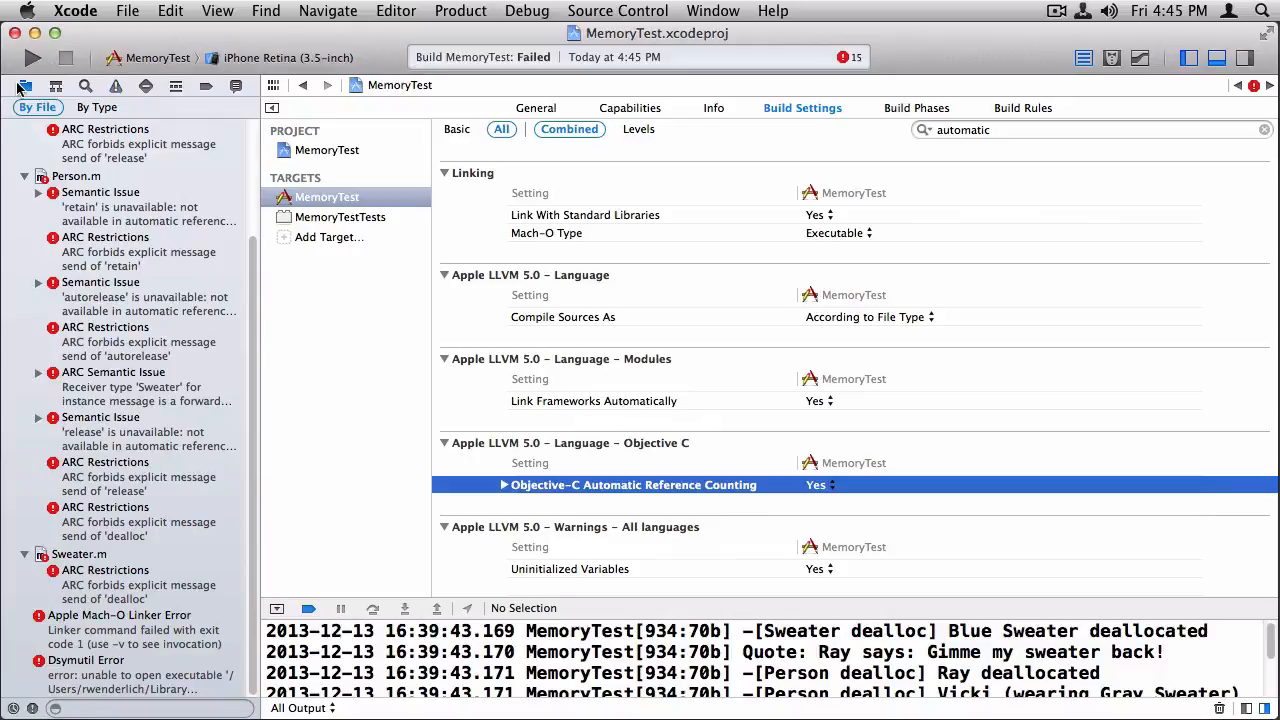
{"action": "left_click", "coordinate": [26, 85]}
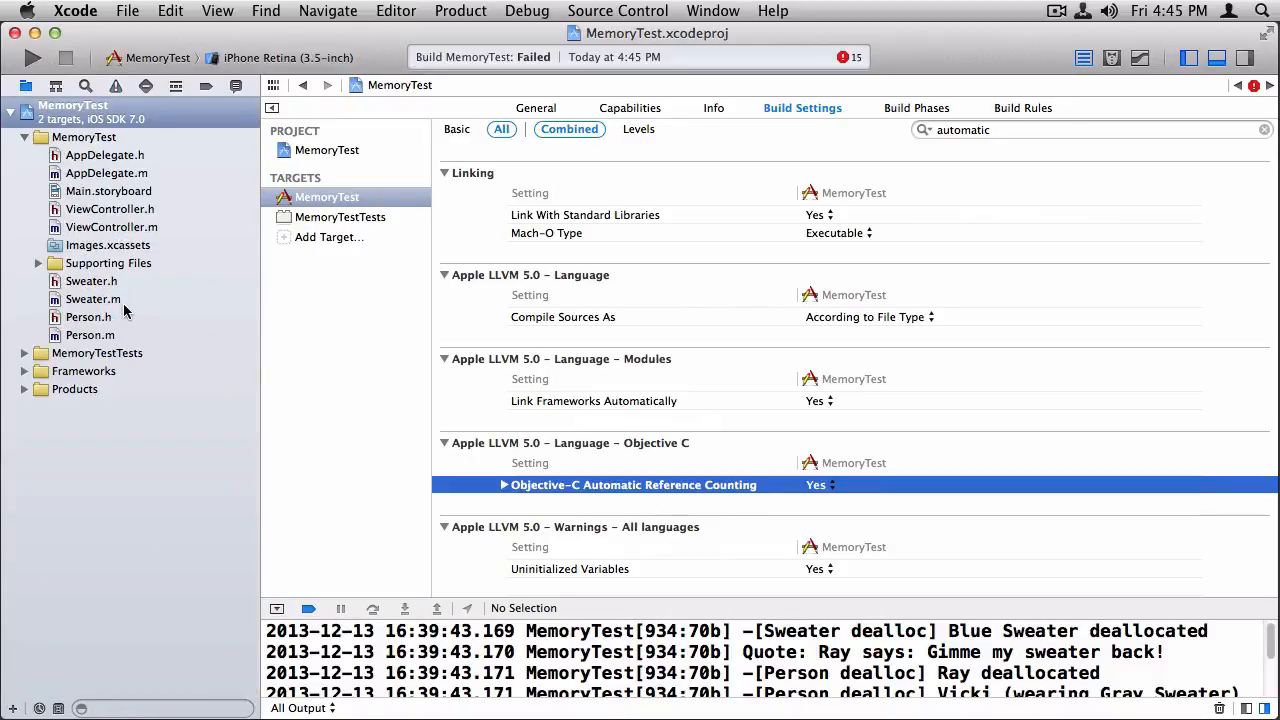
Delete [super dealloc] from Sweater.m and change Person.h's retain attributes to strong
{"action": "left_click", "coordinate": [92, 298]}
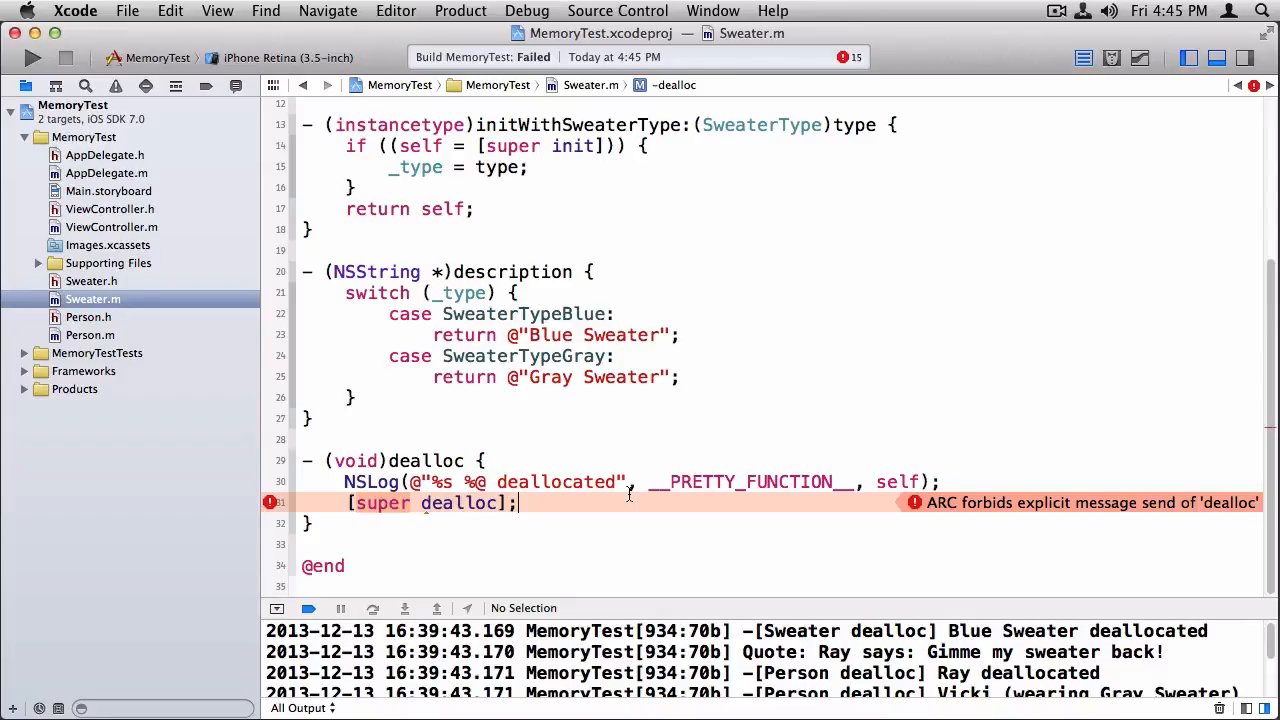
{"action": "triple_click", "coordinate": [430, 503]}
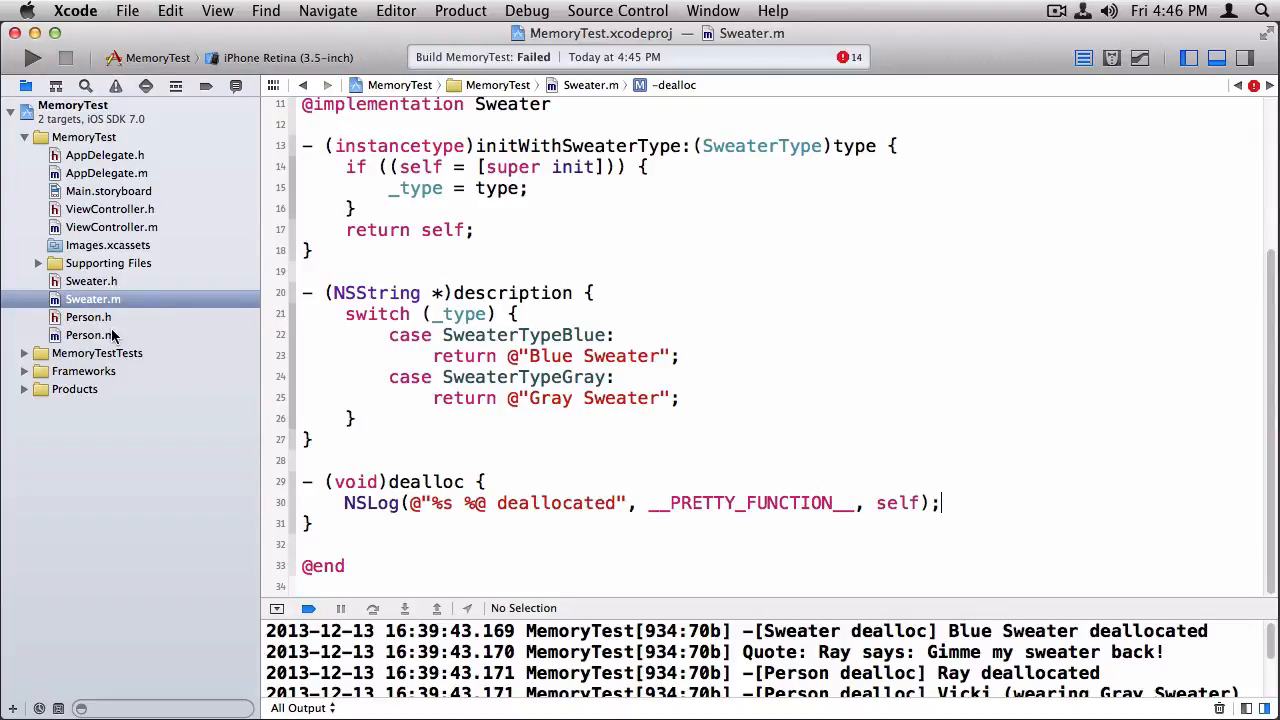
{"action": "left_click", "coordinate": [88, 317]}
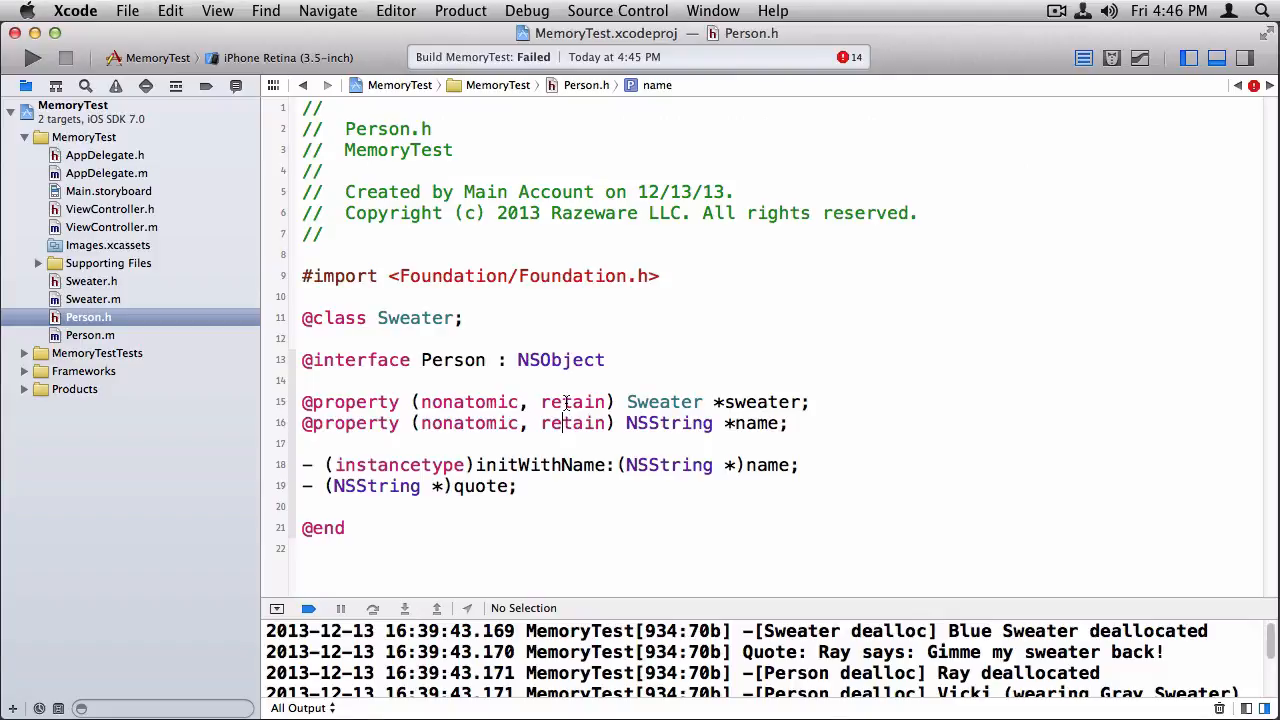
{"action": "left_click", "coordinate": [568, 402]}
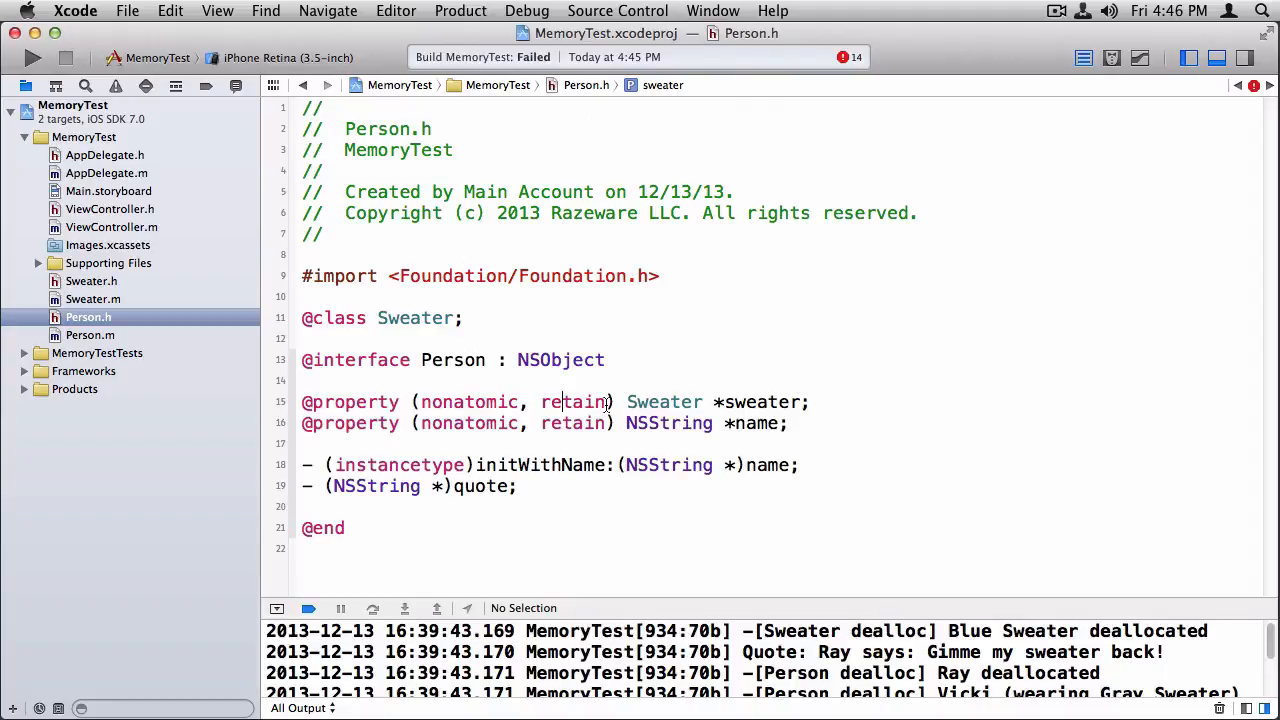
{"action": "double_click", "coordinate": [573, 401]}
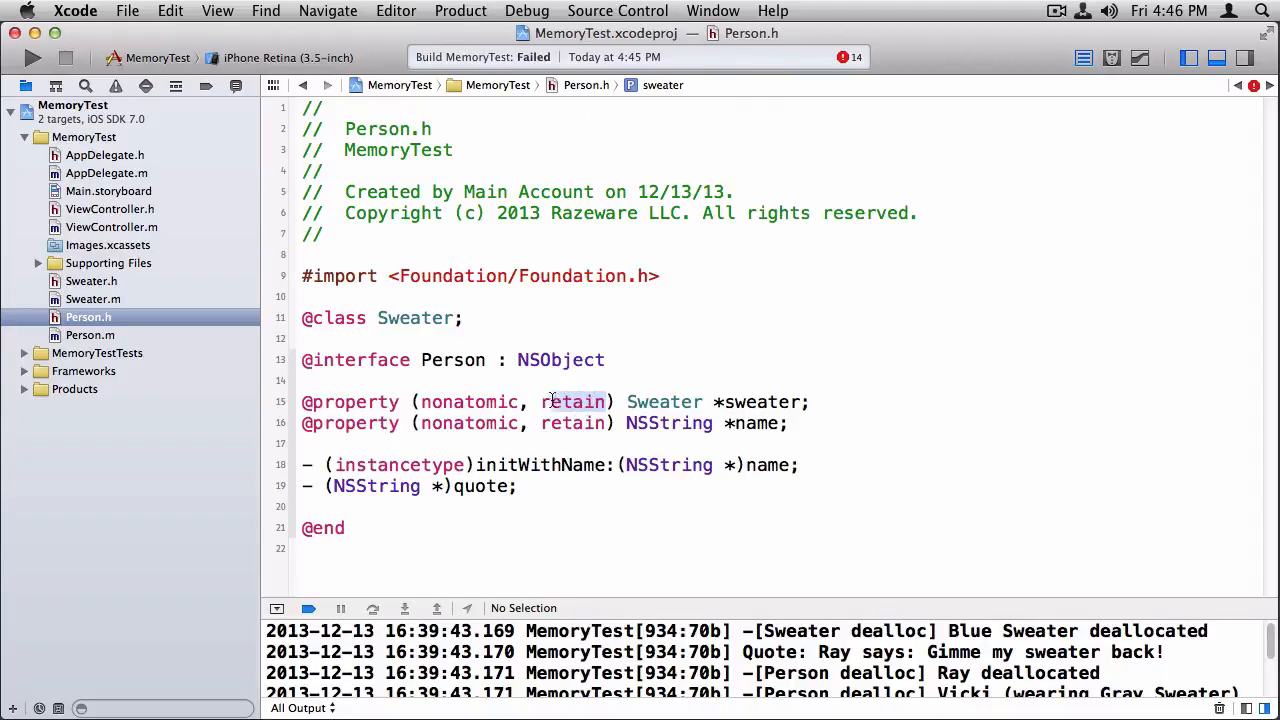
{"action": "type", "text": "strong"}
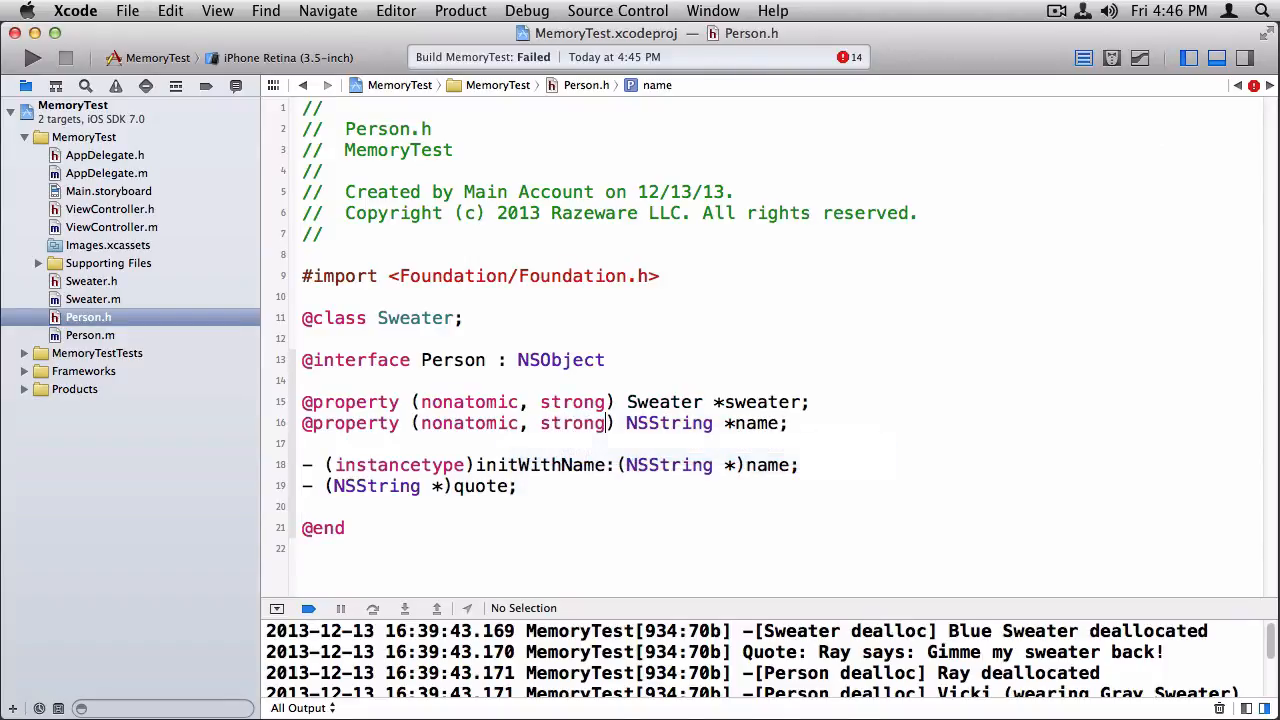
Delete the autorelease, release and [super dealloc] calls in Person.m, then go to AppDelegate.m
{"action": "left_click", "coordinate": [90, 335]}
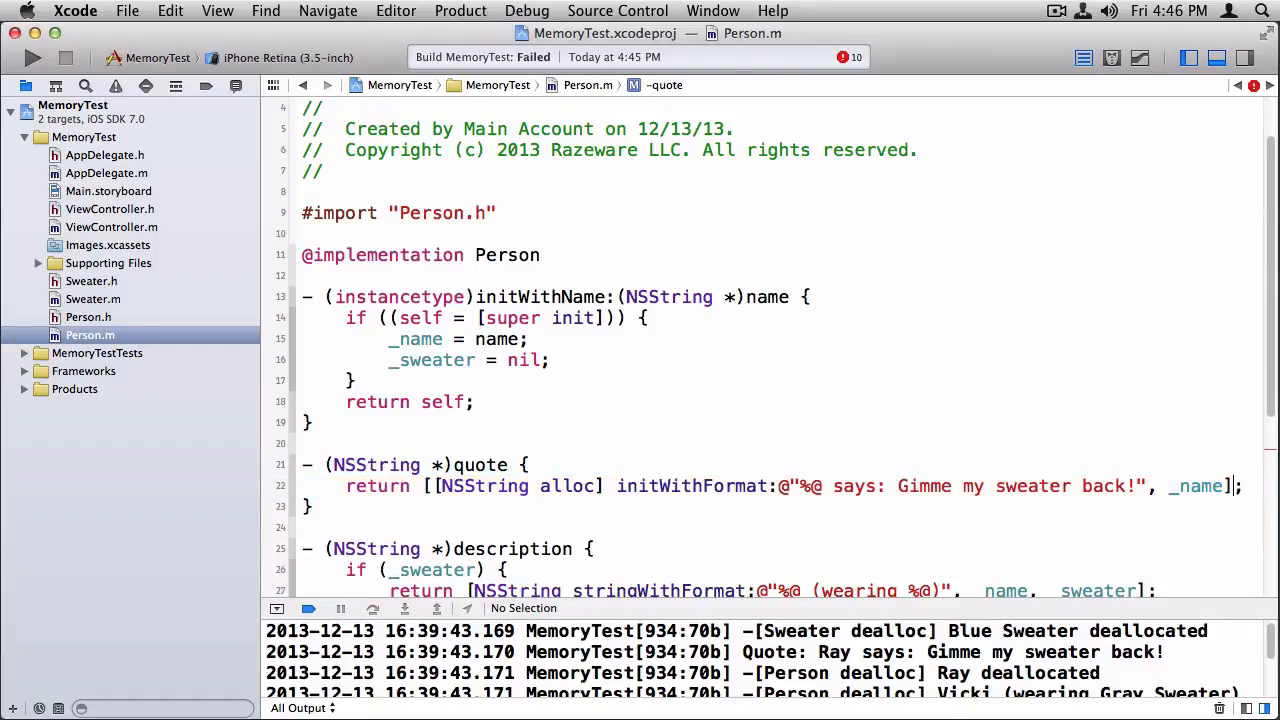
{"action": "scroll", "scroll_direction": "down", "scroll_amount": 3}
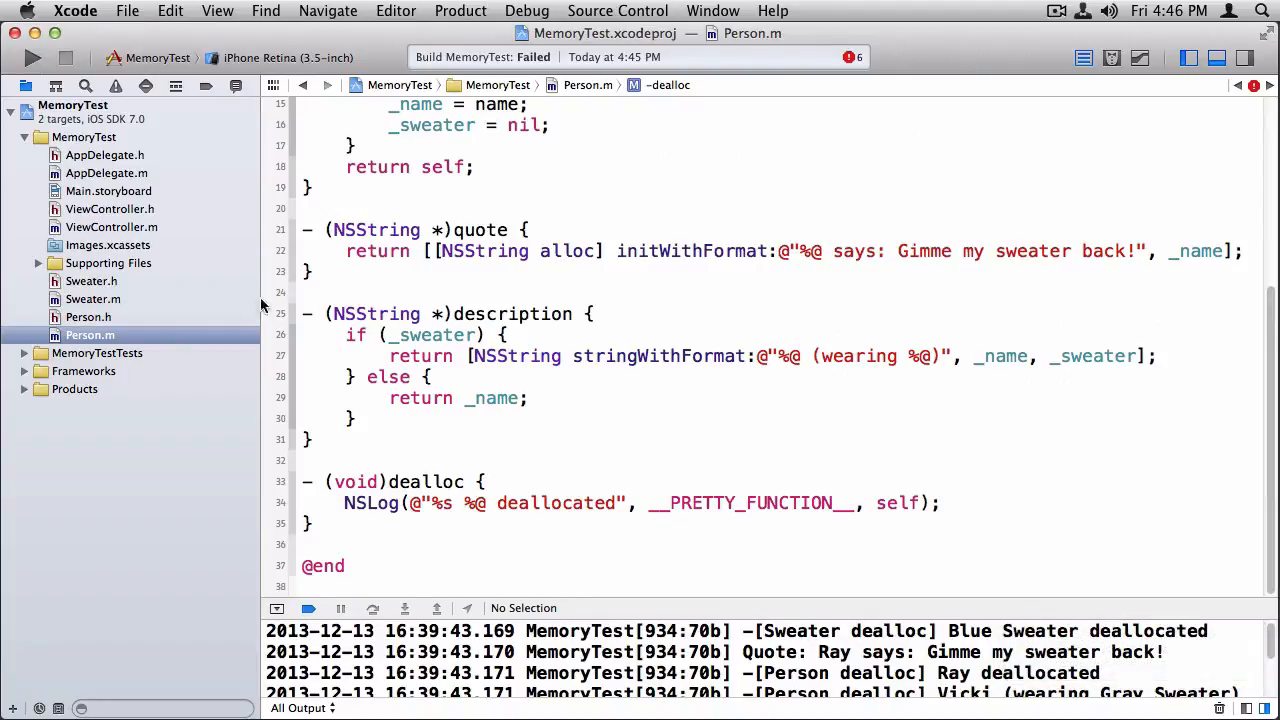
{"action": "left_click", "coordinate": [106, 173]}
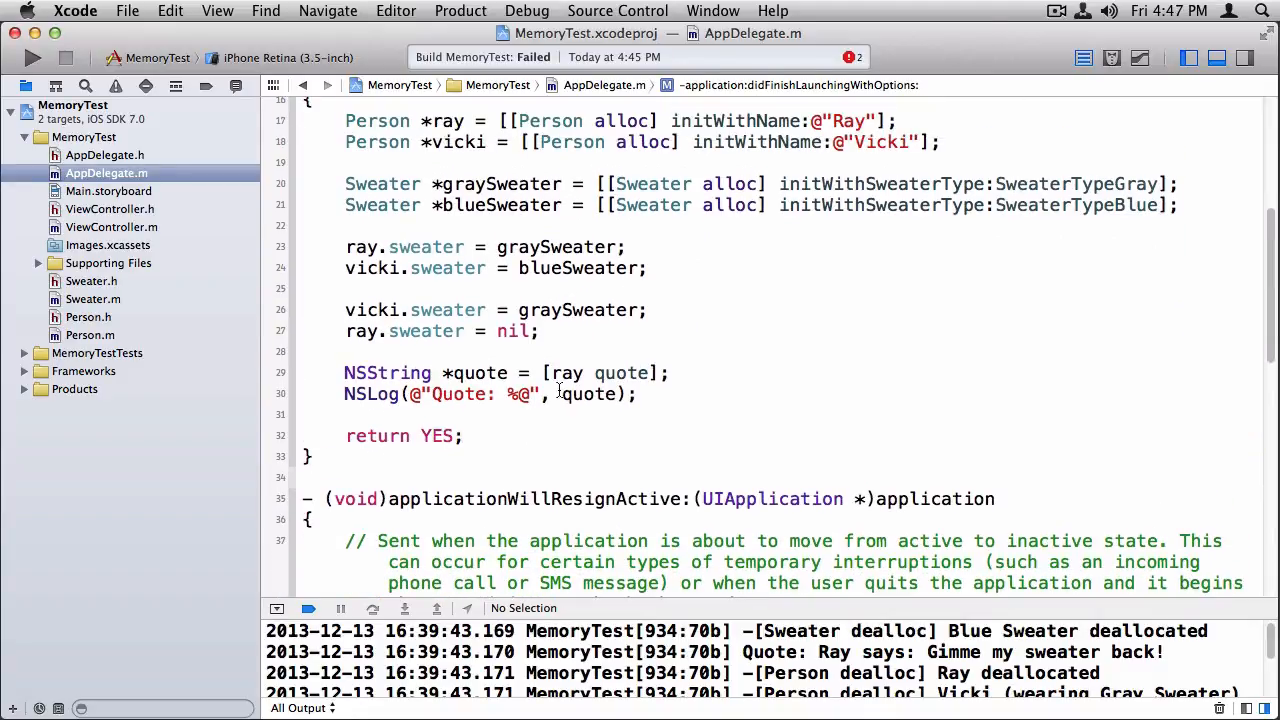
Run MemoryTest and check the console for Ray's quote and the dealloc messages
{"action": "left_click", "coordinate": [28, 53]}
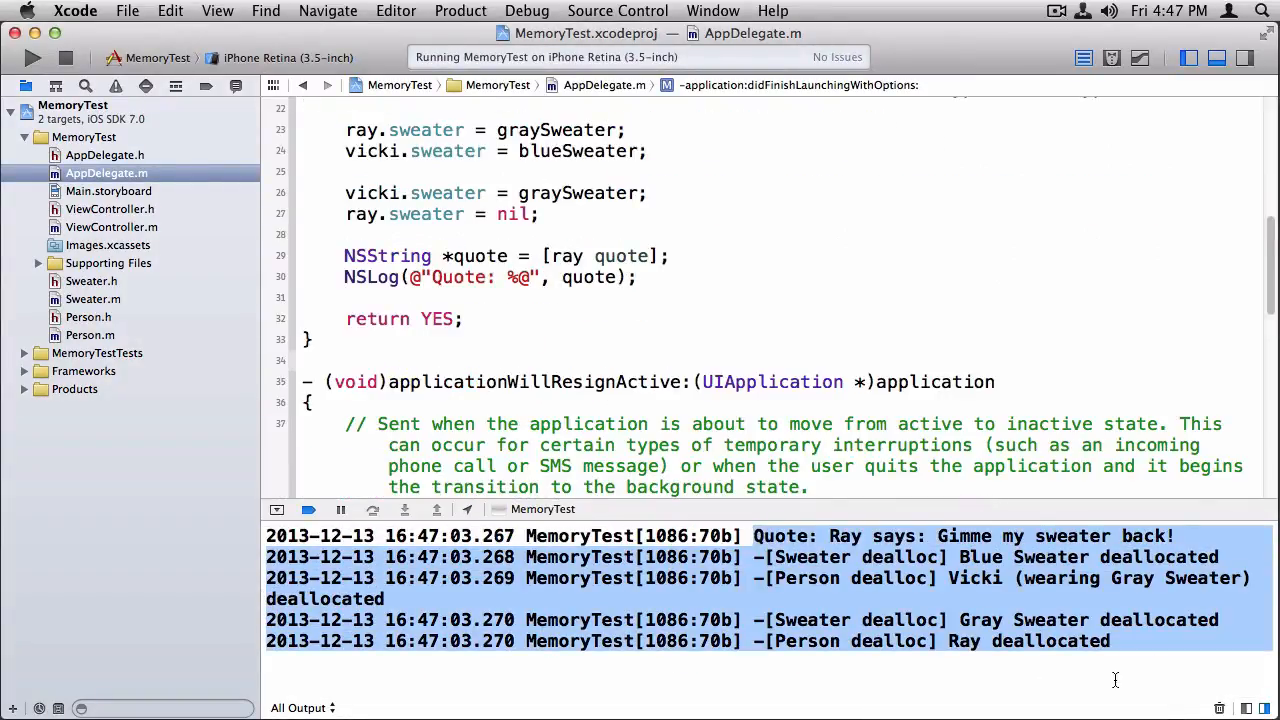
{"action": "mouse_move", "coordinate": [842, 351]}
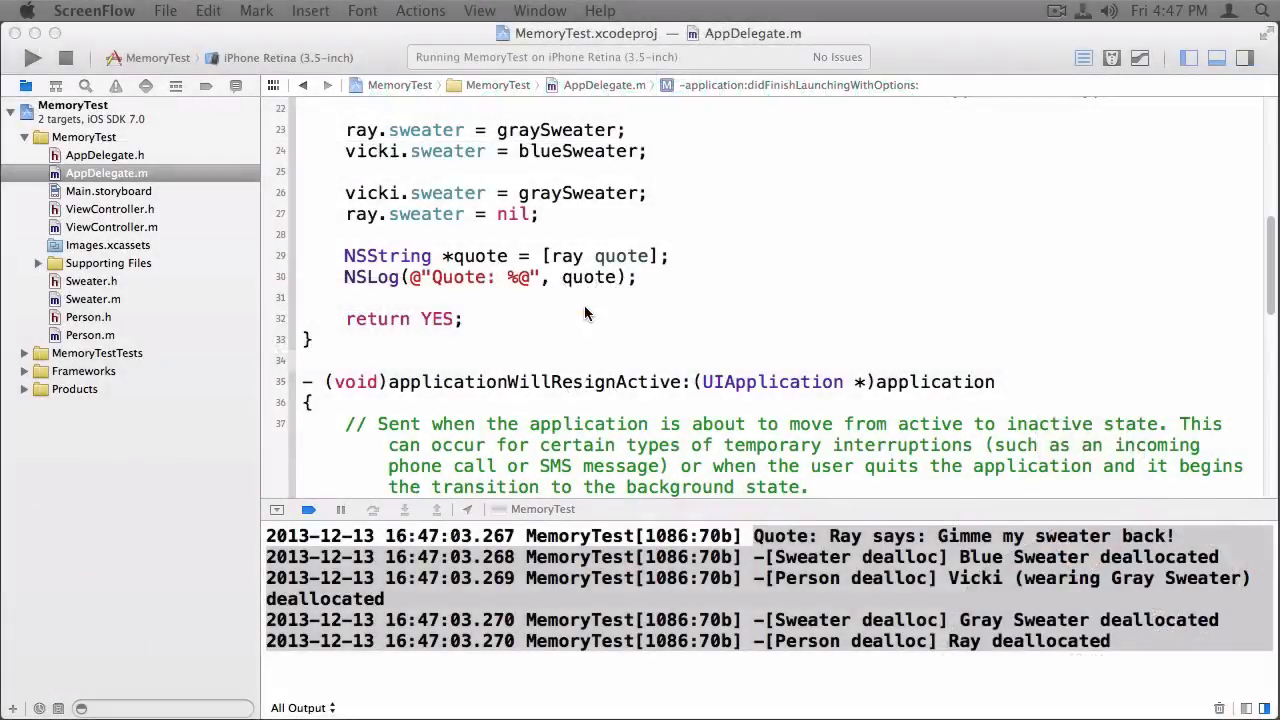
{"action": "mouse_move", "coordinate": [140, 322]}
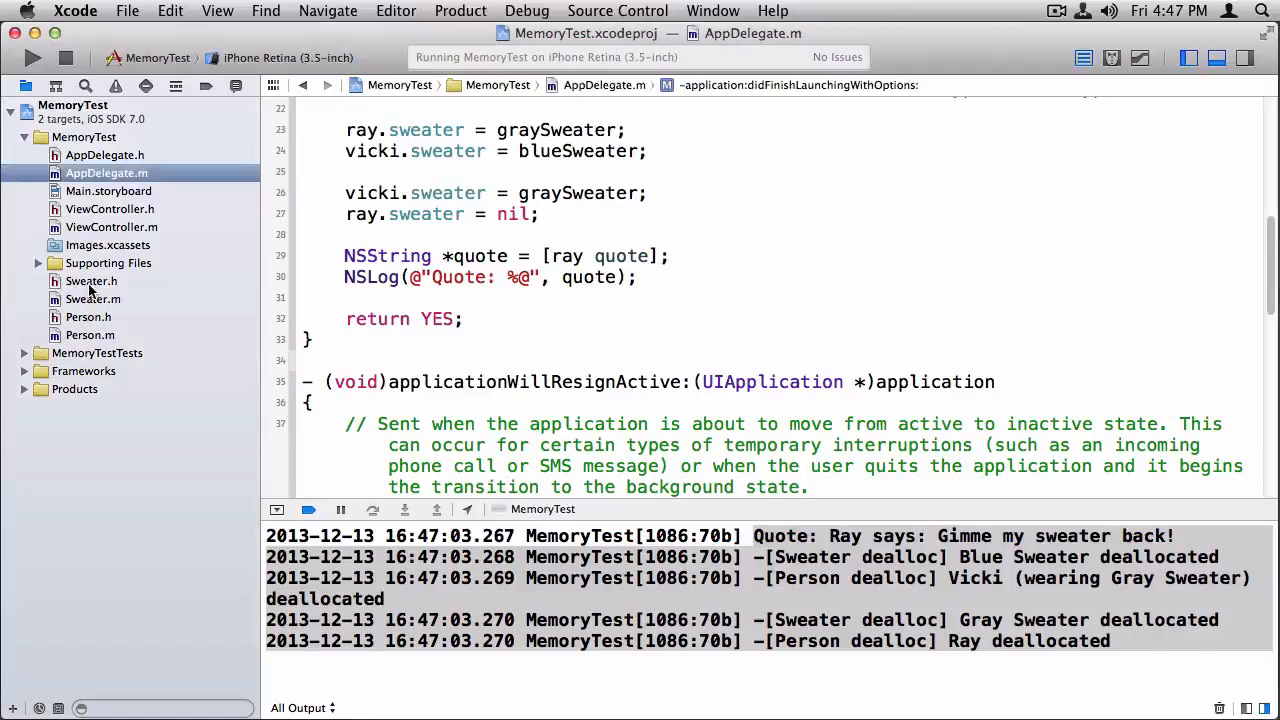
Add a strong person property to Sweater.h and assign graySweater.person and blueSweater.person in AppDelegate.m
{"action": "left_click", "coordinate": [91, 281]}
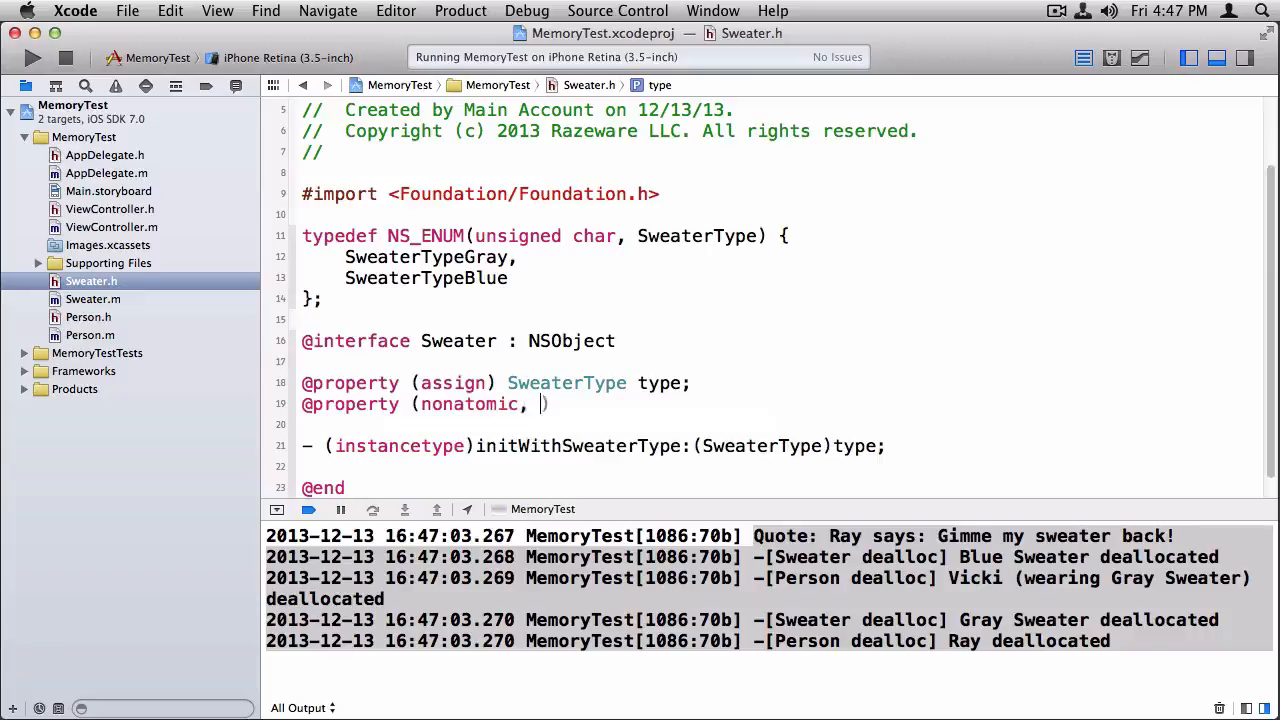
{"action": "type", "text": "strong) ppp"}
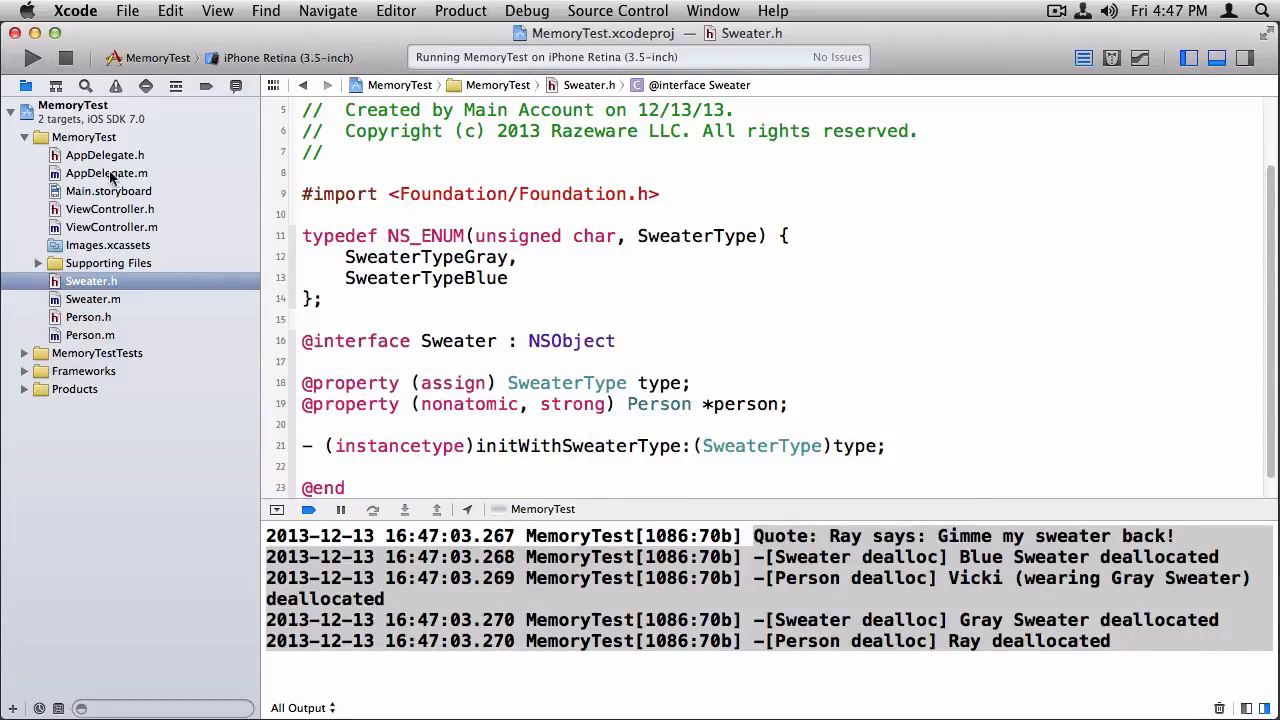
{"action": "left_click", "coordinate": [106, 173]}
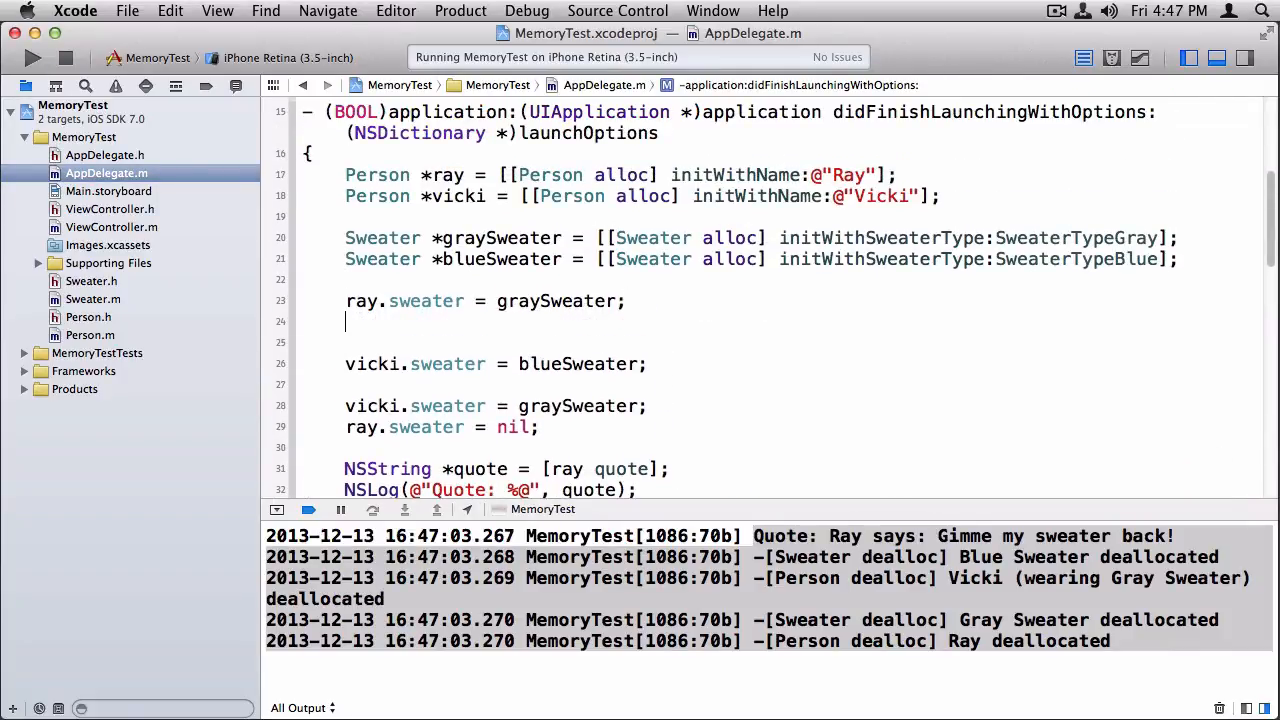
{"action": "type", "text": "graySweater.person = ray;"}
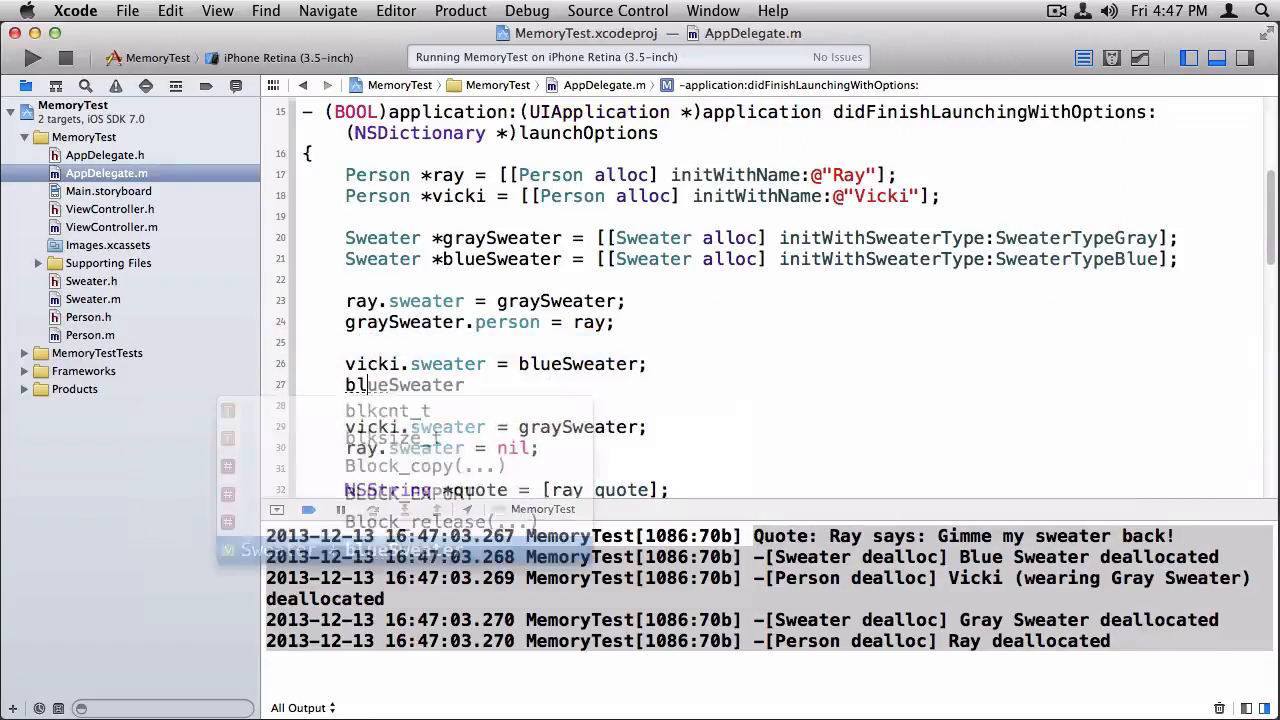
{"action": "type", "text": ".e"}
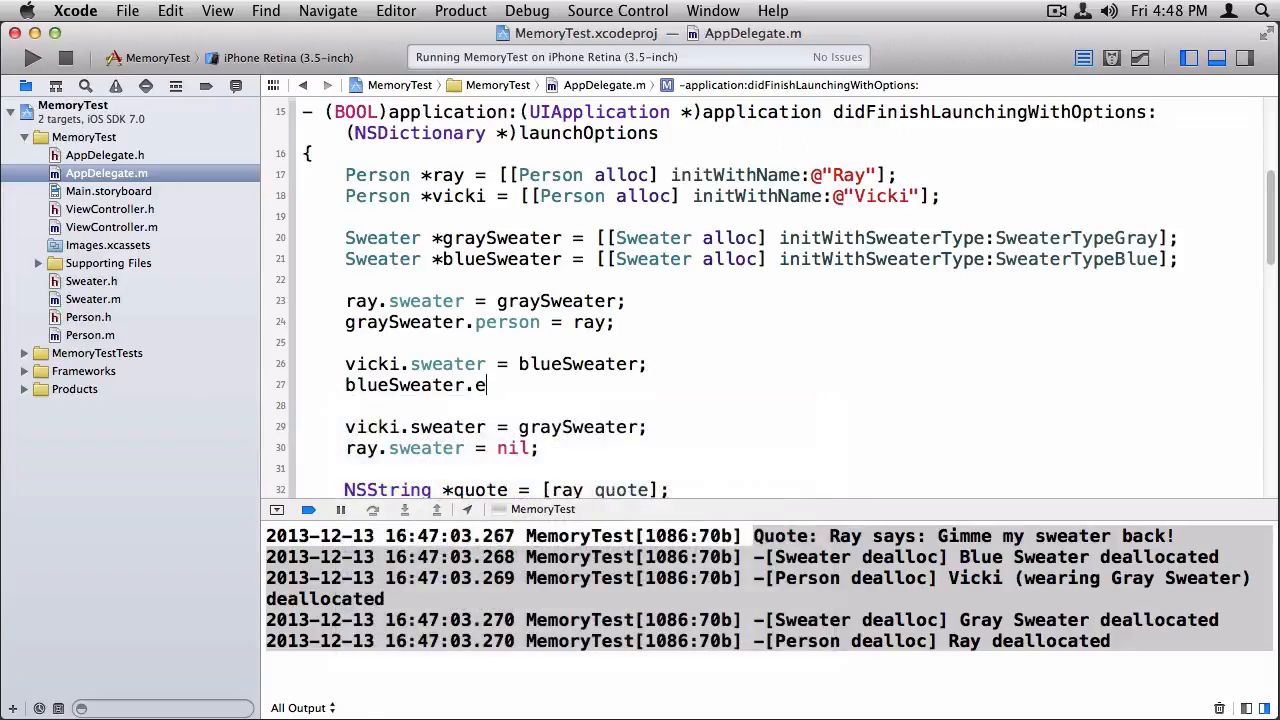
{"action": "type", "text": "person = vicki;"}
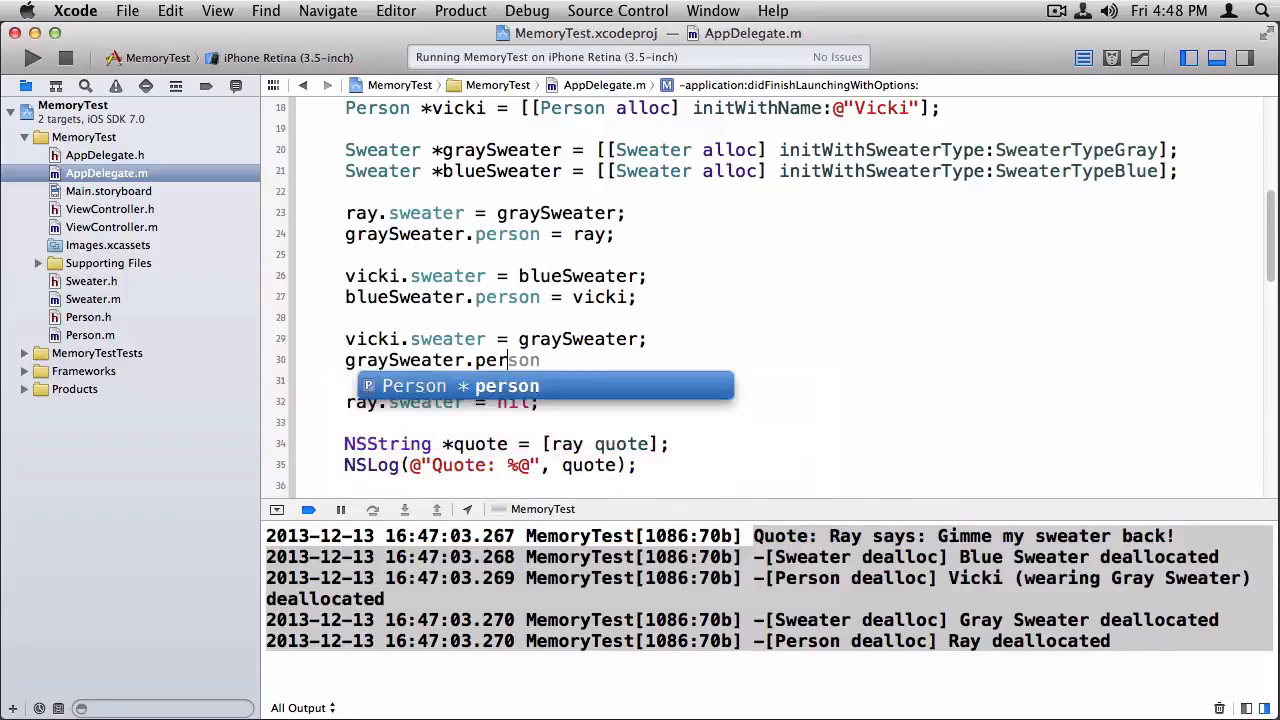
{"action": "type", "text": "= v"}
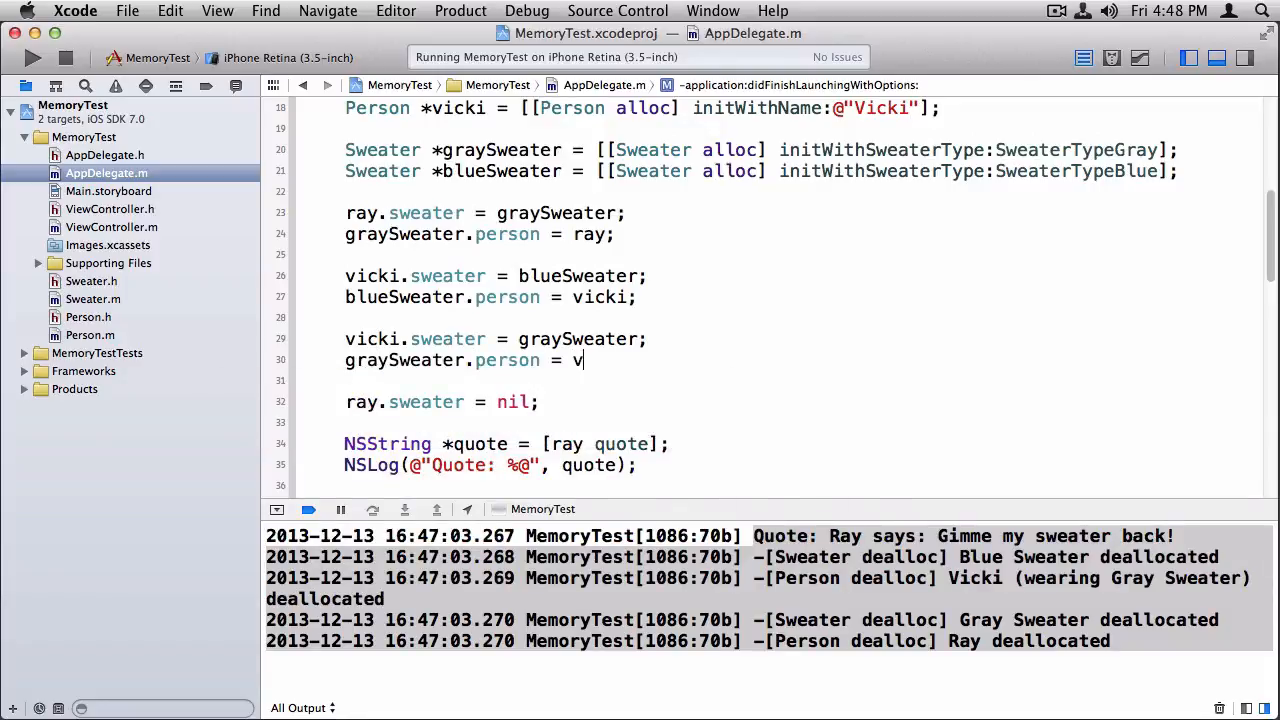
{"action": "type", "text": "blueSweater."}
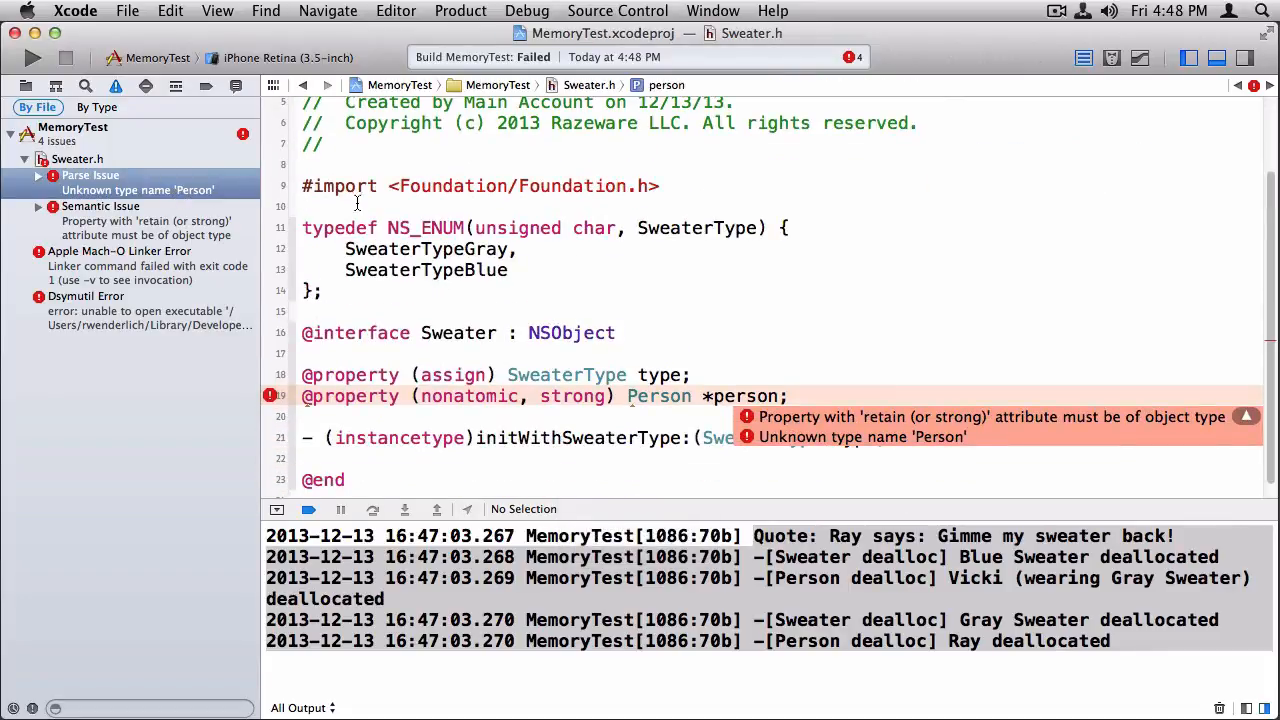
{"action": "type", "text": "@class name"}
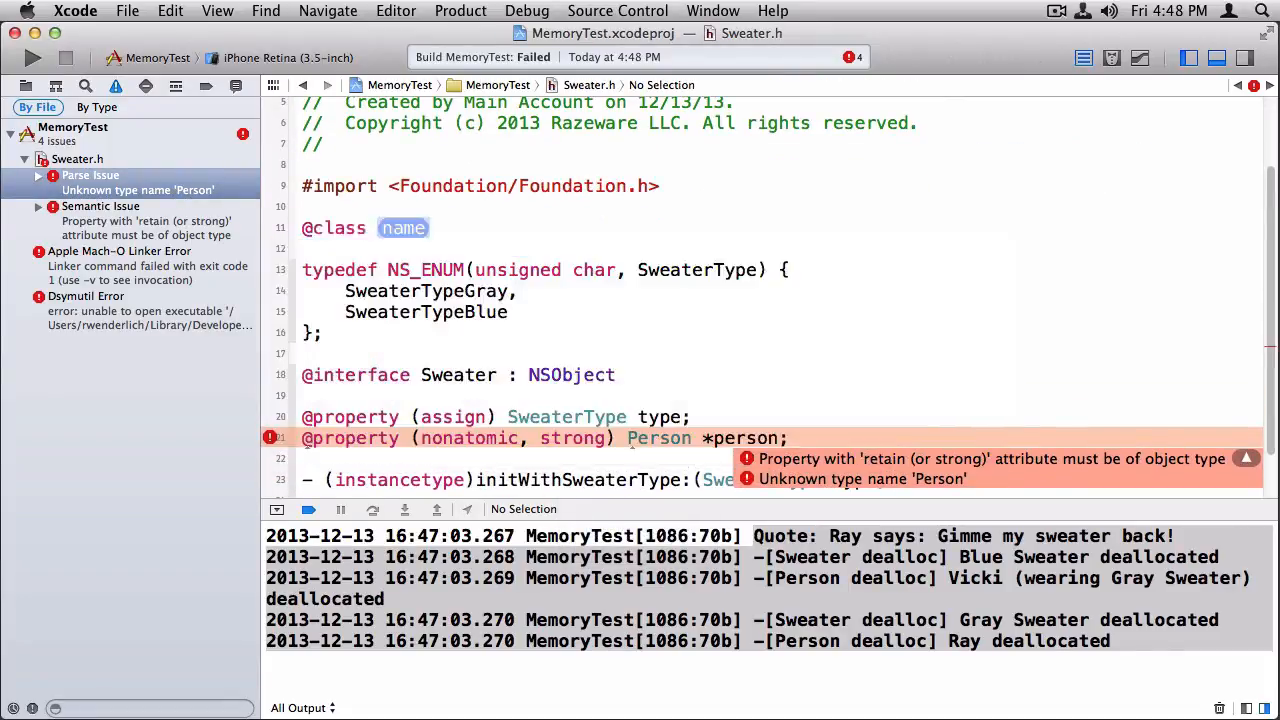
{"action": "type", "text": "Person;"}
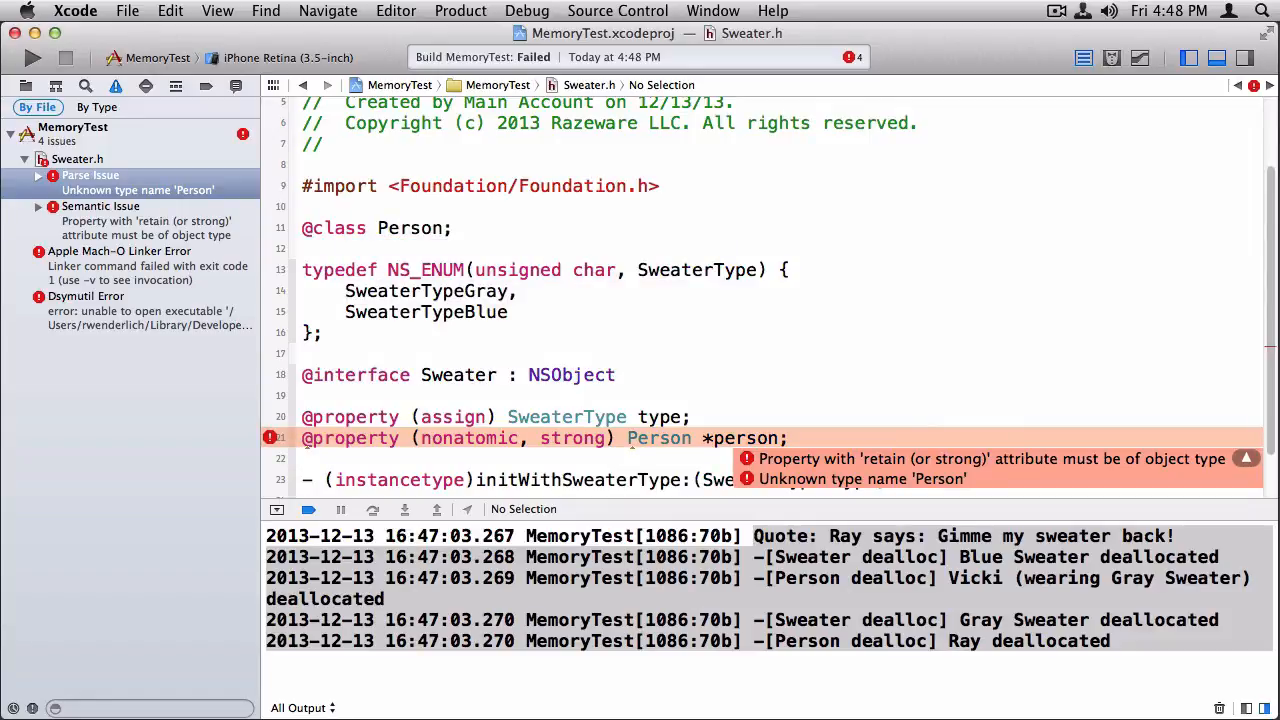
{"action": "left_click", "coordinate": [15, 53]}
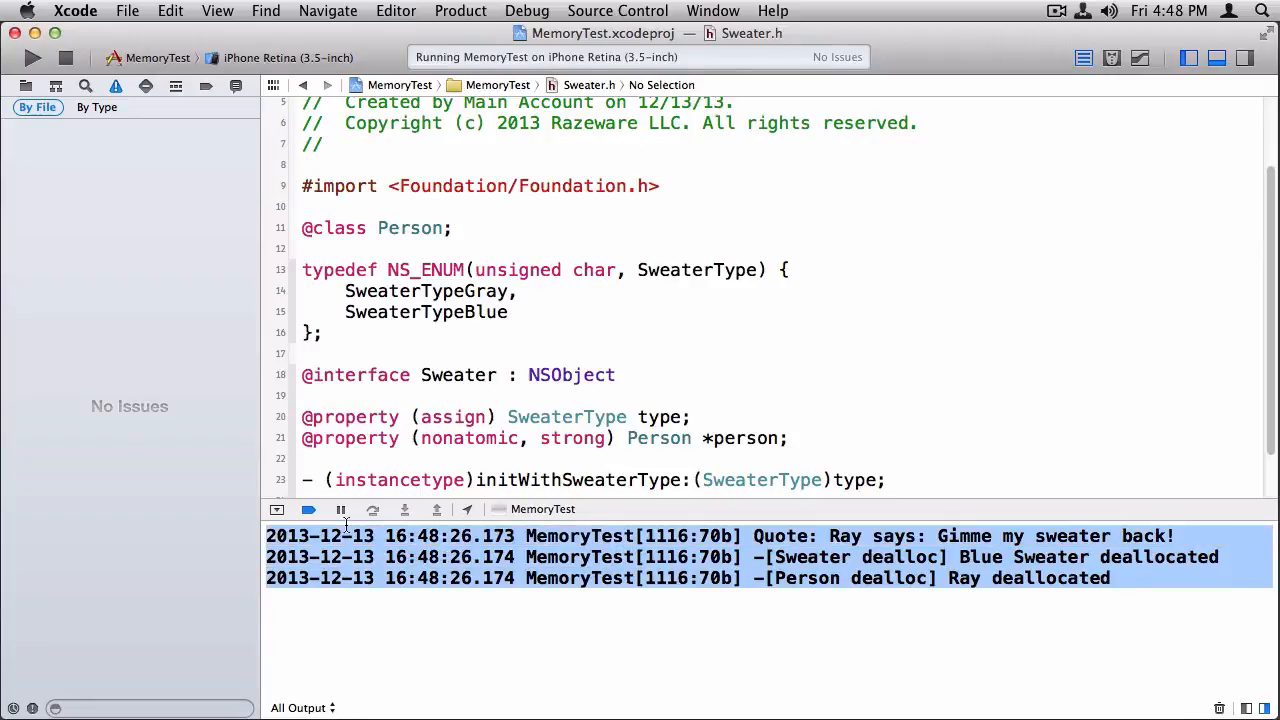
{"action": "mouse_move", "coordinate": [878, 563]}
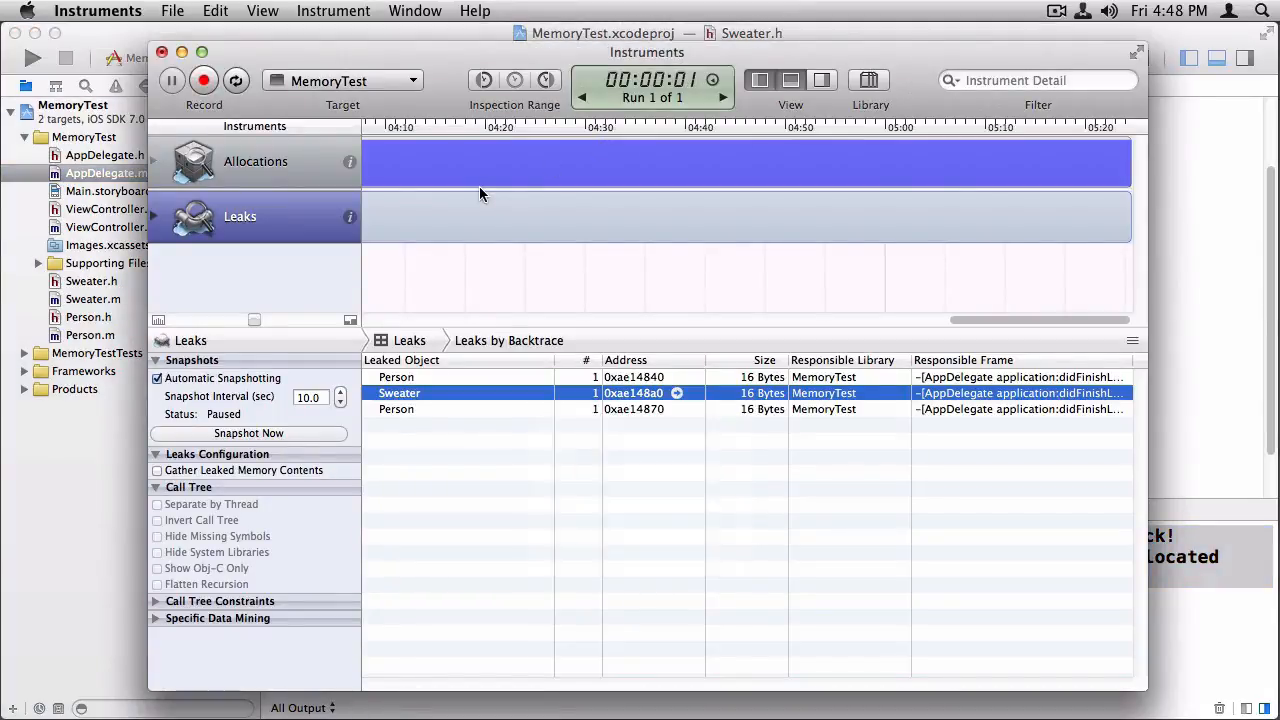
Record a new Leaks run and inspect the leaked Person object
{"action": "left_click", "coordinate": [204, 80]}
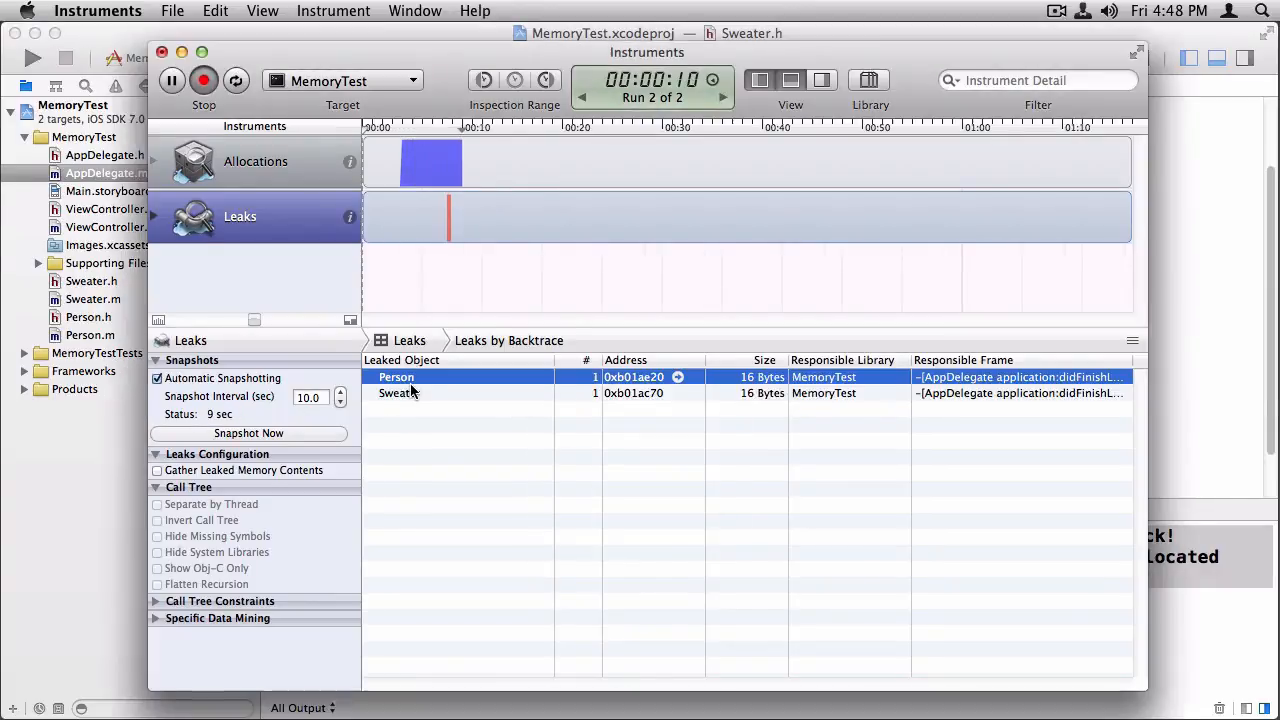
{"action": "left_click", "coordinate": [399, 393]}
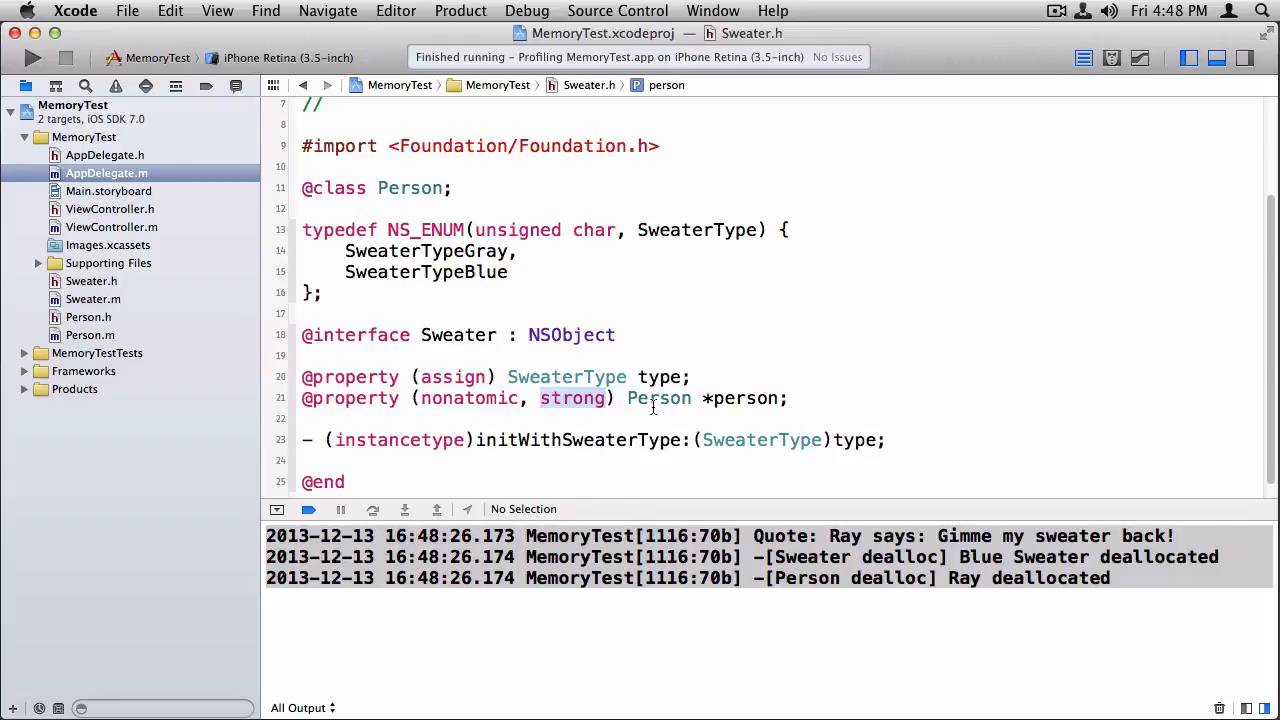
Change Sweater's person property from strong to weak and run the app
{"action": "type", "text": "weak"}
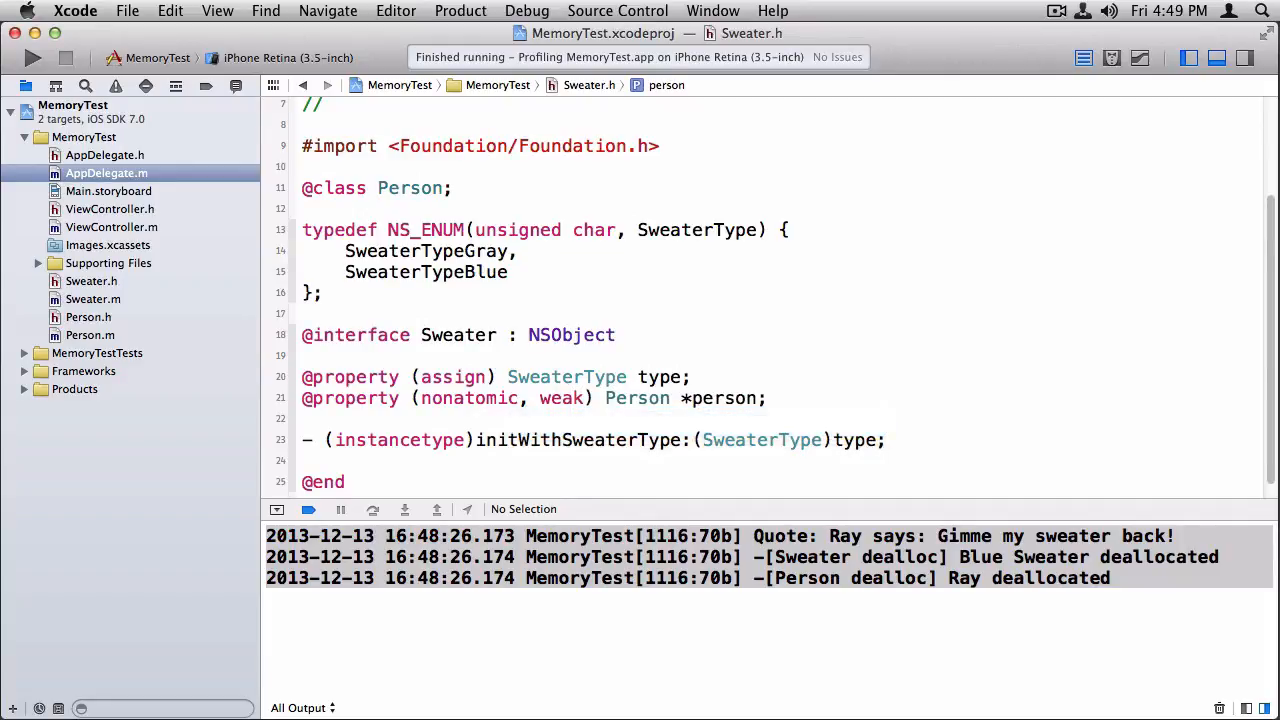
{"action": "left_click", "coordinate": [11, 55]}
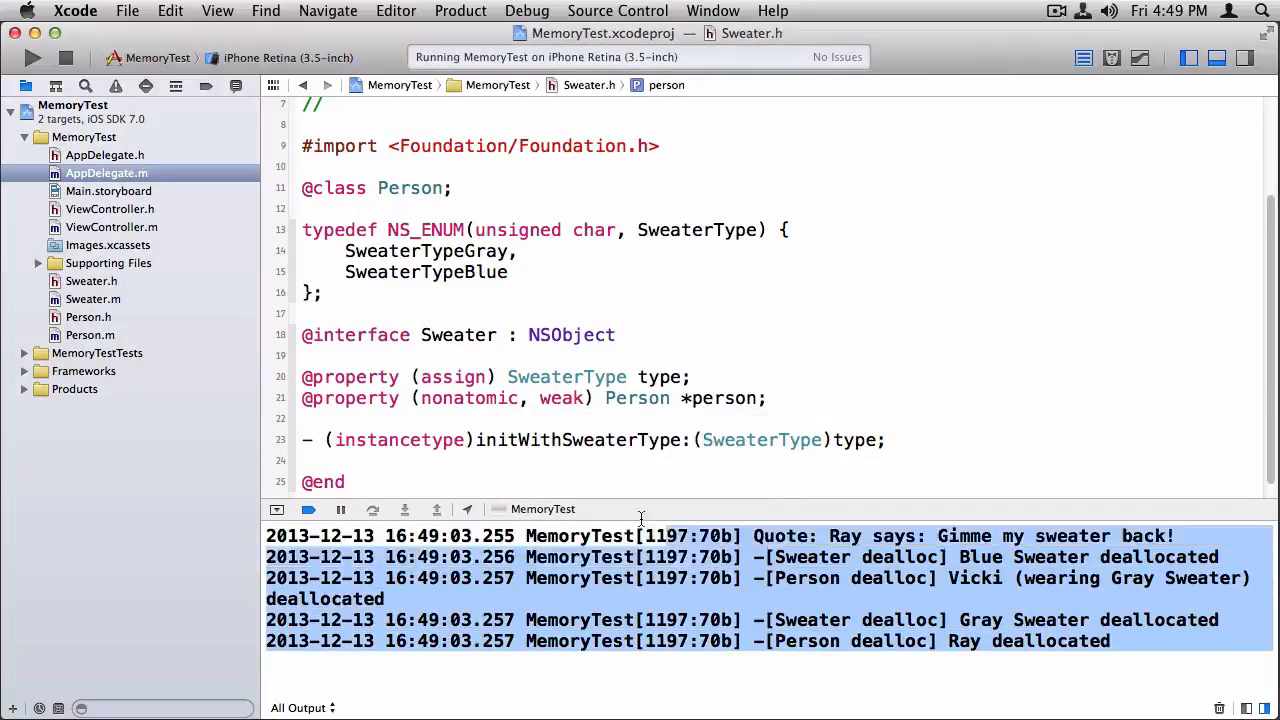
{"action": "mouse_move", "coordinate": [744, 675]}
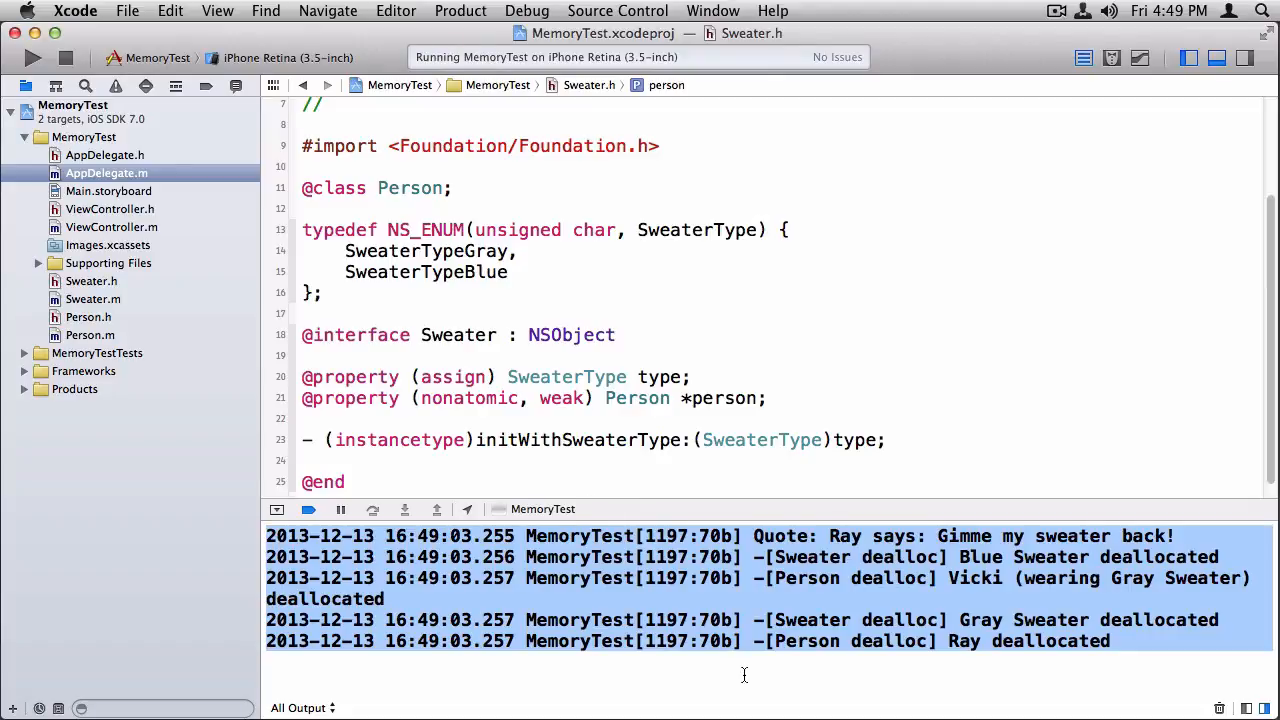